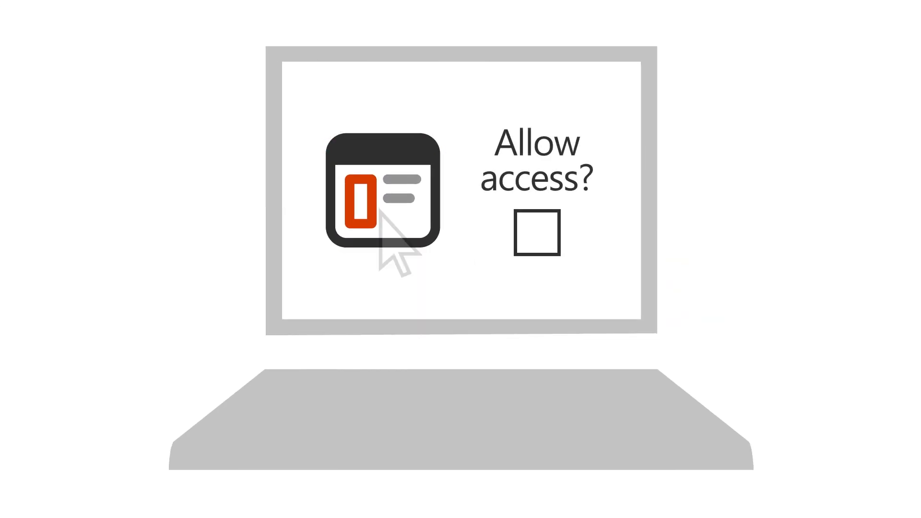
Show the condition options such as App registration age and Data usage
left_click(536, 231)
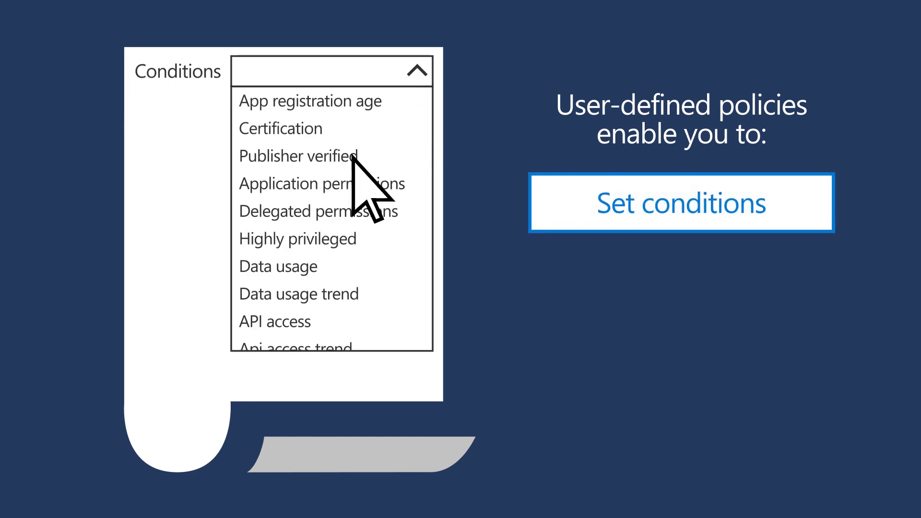
left_click(322, 184)
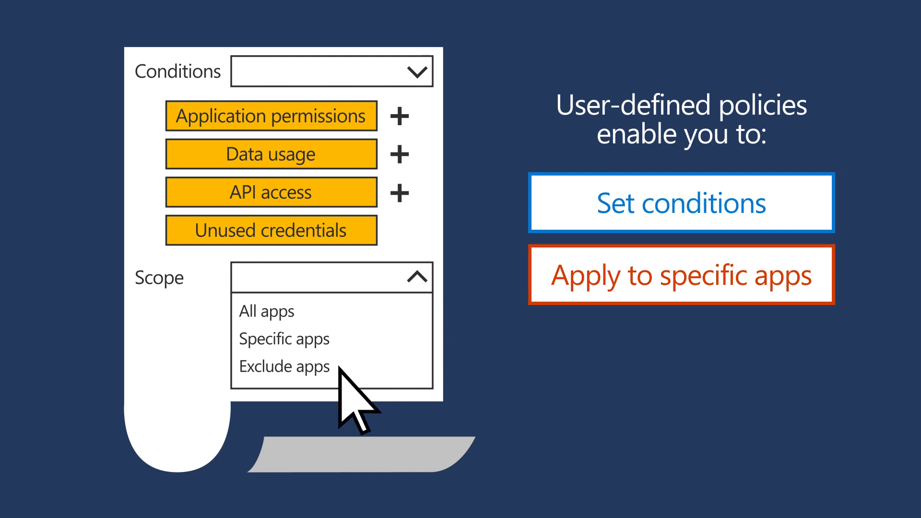
Set the scope to Exclude apps and reveal the Take action? auto-remediation checkbox
left_click(284, 366)
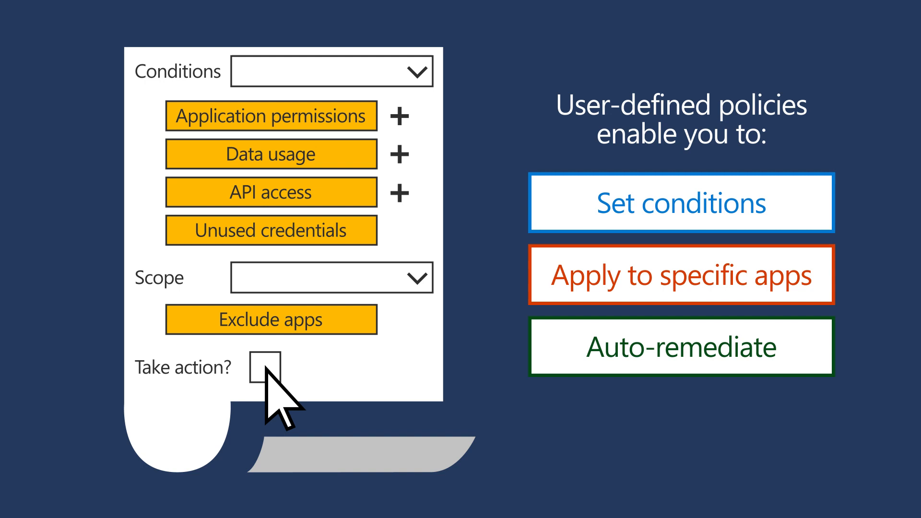
left_click(265, 369)
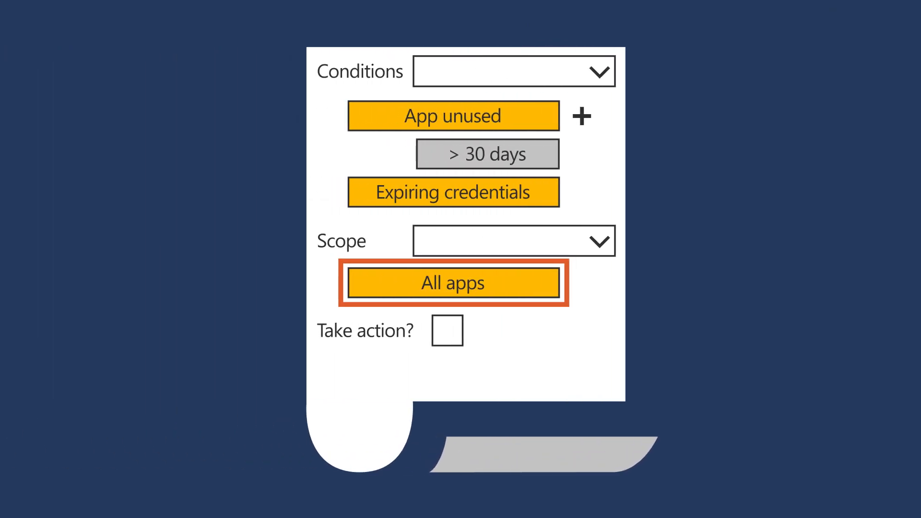
Display the example policy: App unused > 30 days, Expiring credentials, Scope All apps
left_click(453, 283)
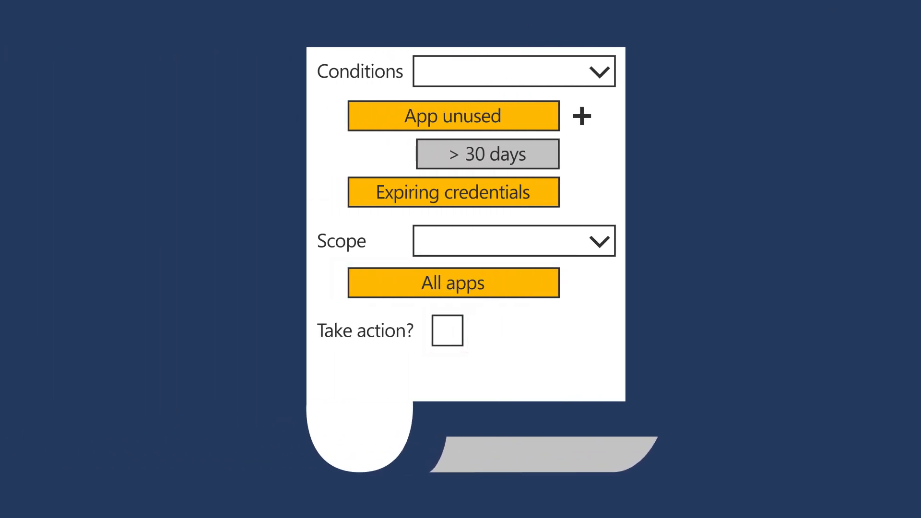
left_click(452, 115)
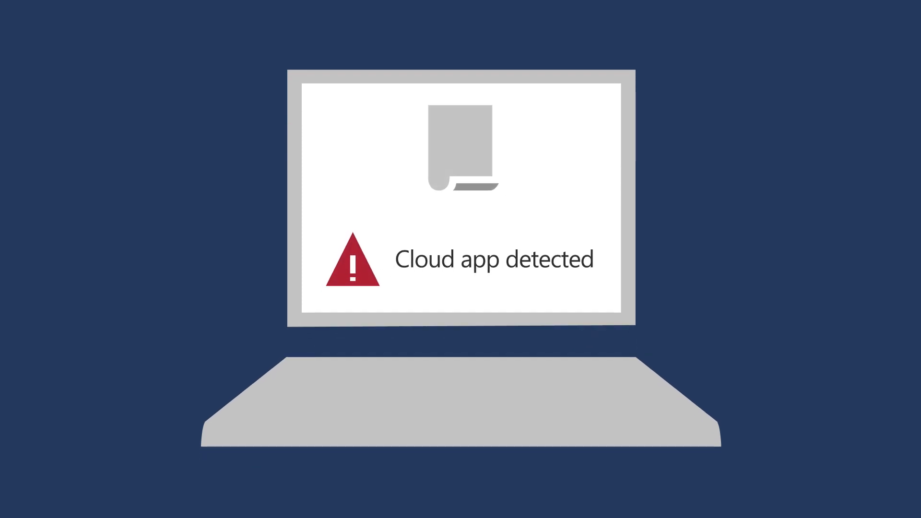
mouse_move(388, 288)
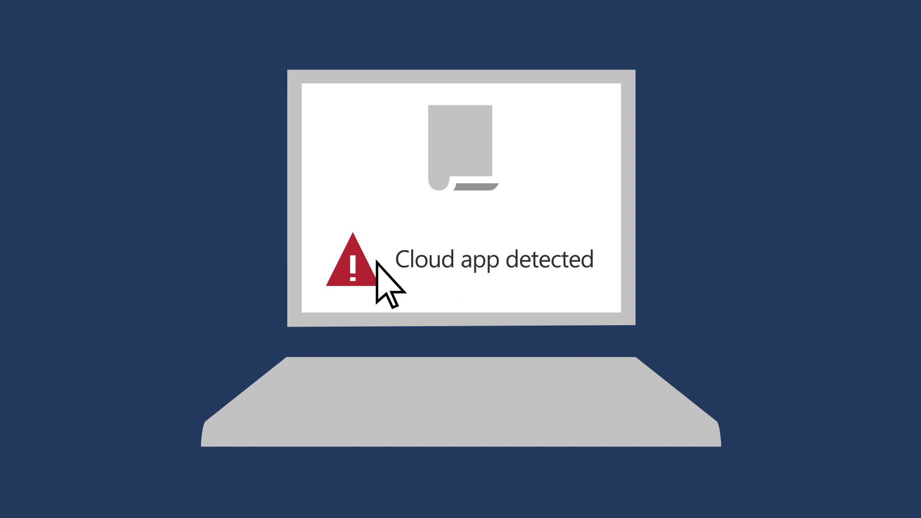